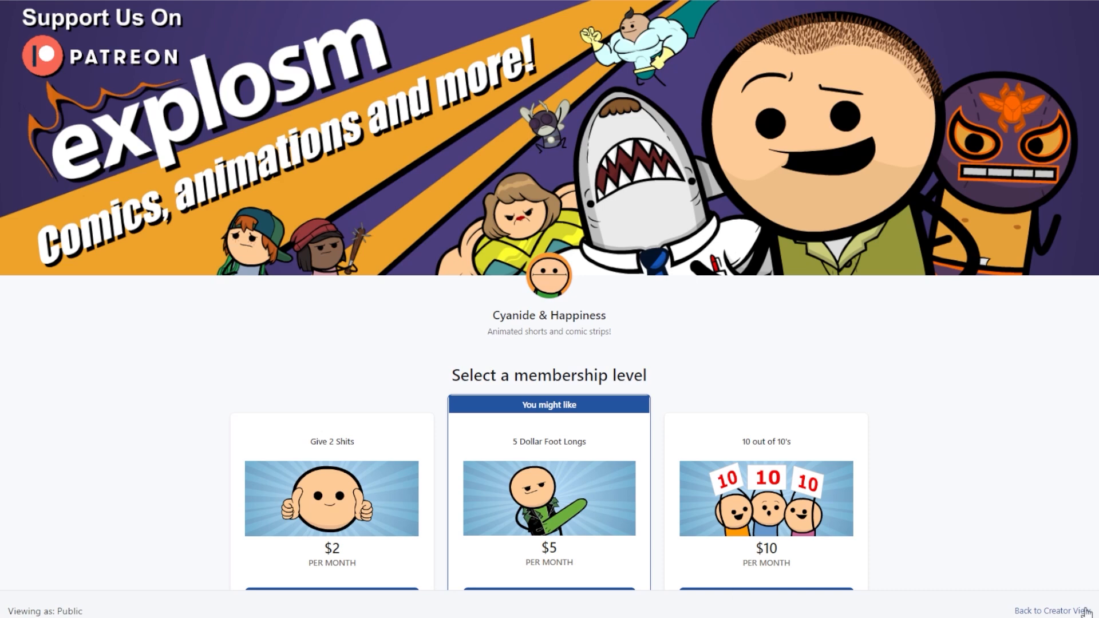
{"action": "scroll", "scroll_direction": "down", "scroll_amount": 3}
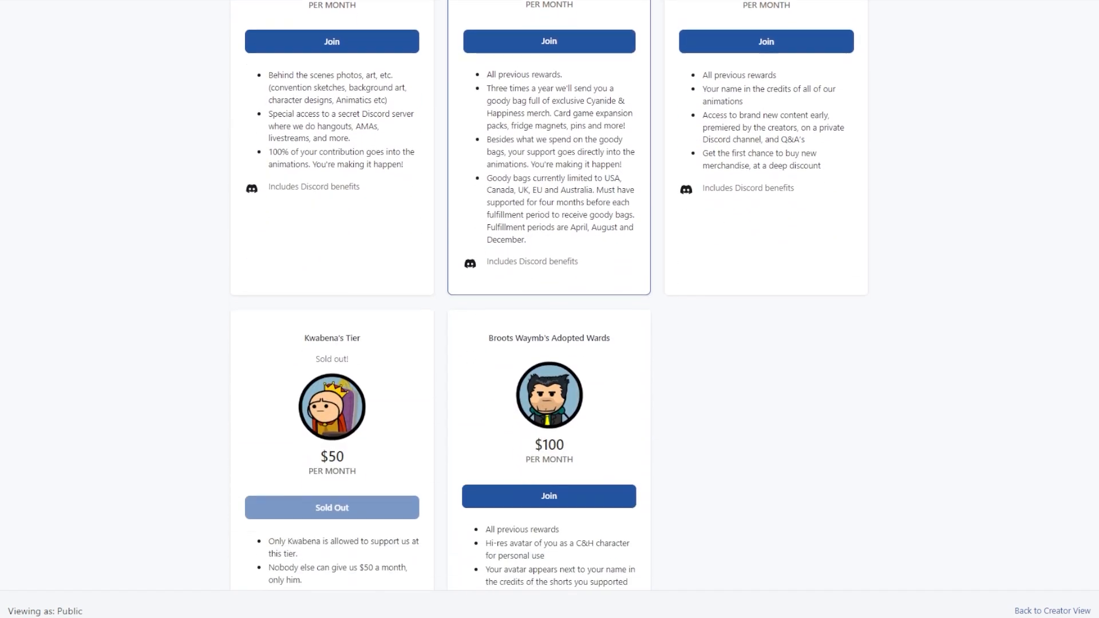